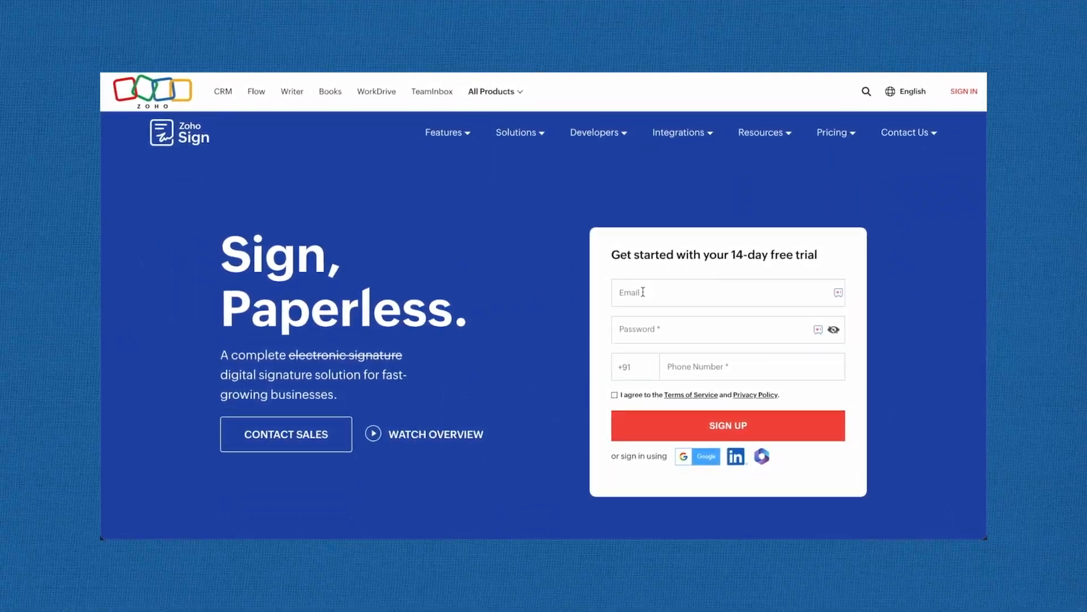
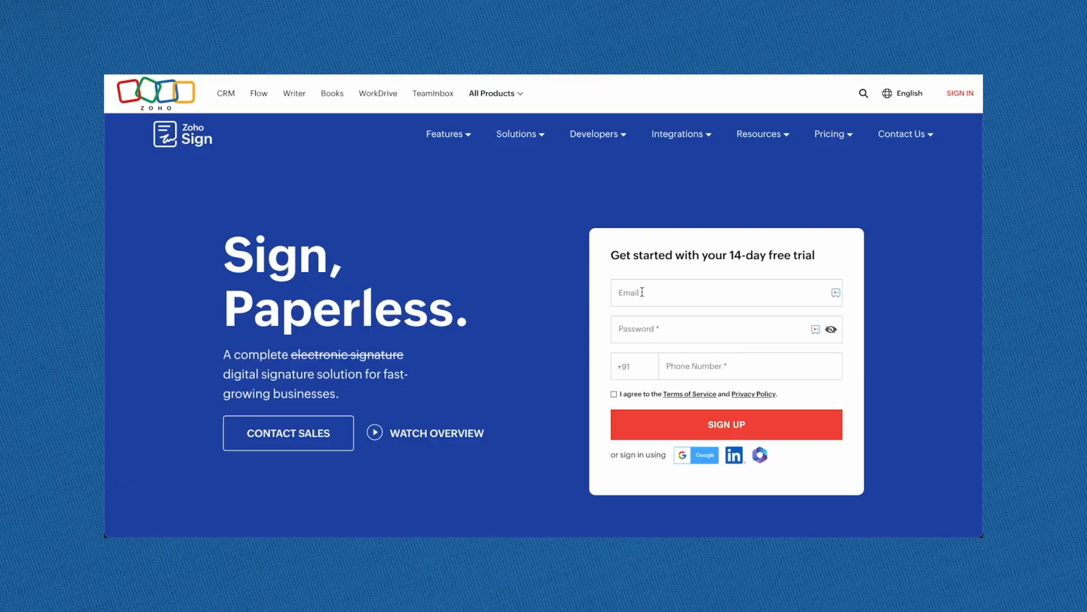
click(961, 93)
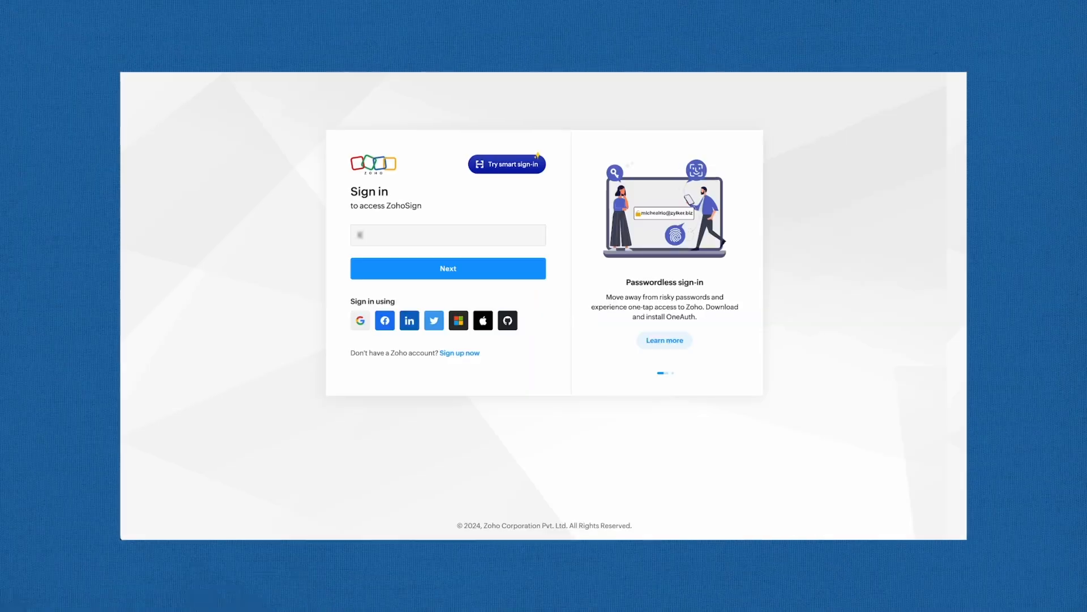
click(447, 268)
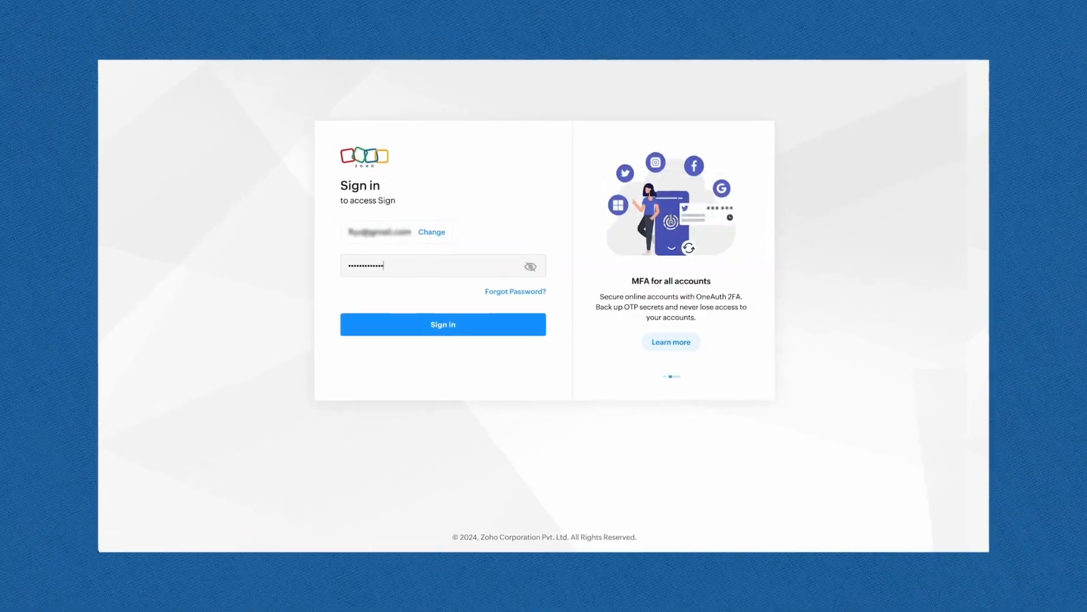
click(443, 324)
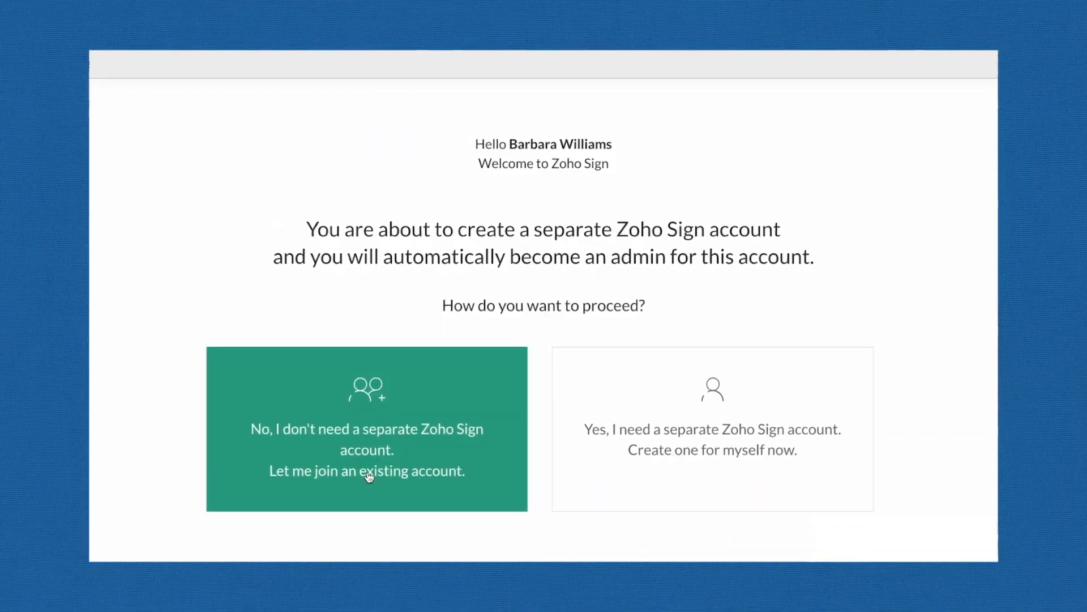
click(712, 439)
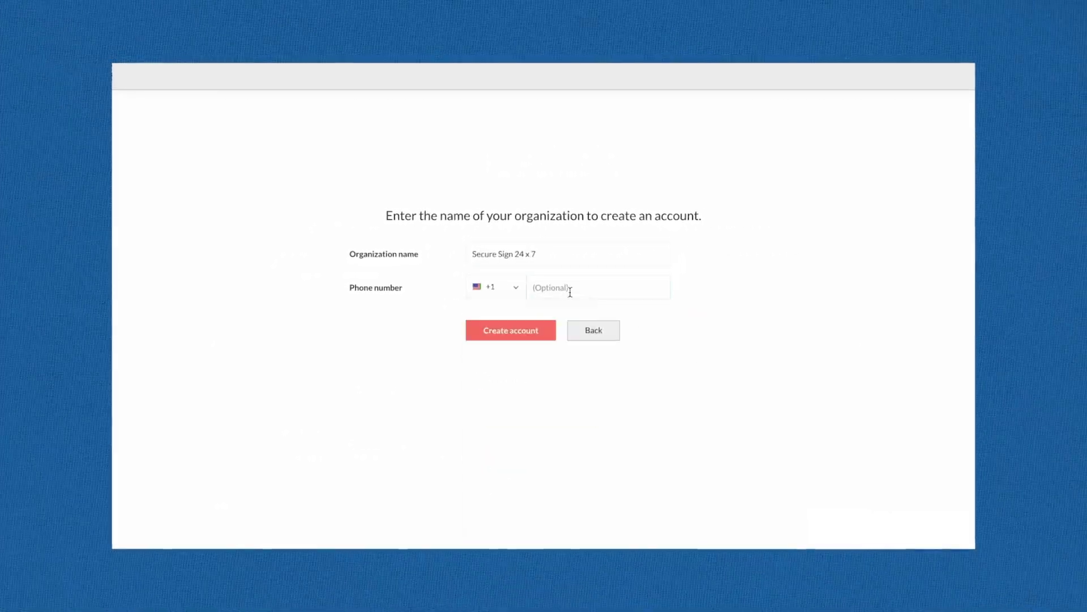
text(9876543210)
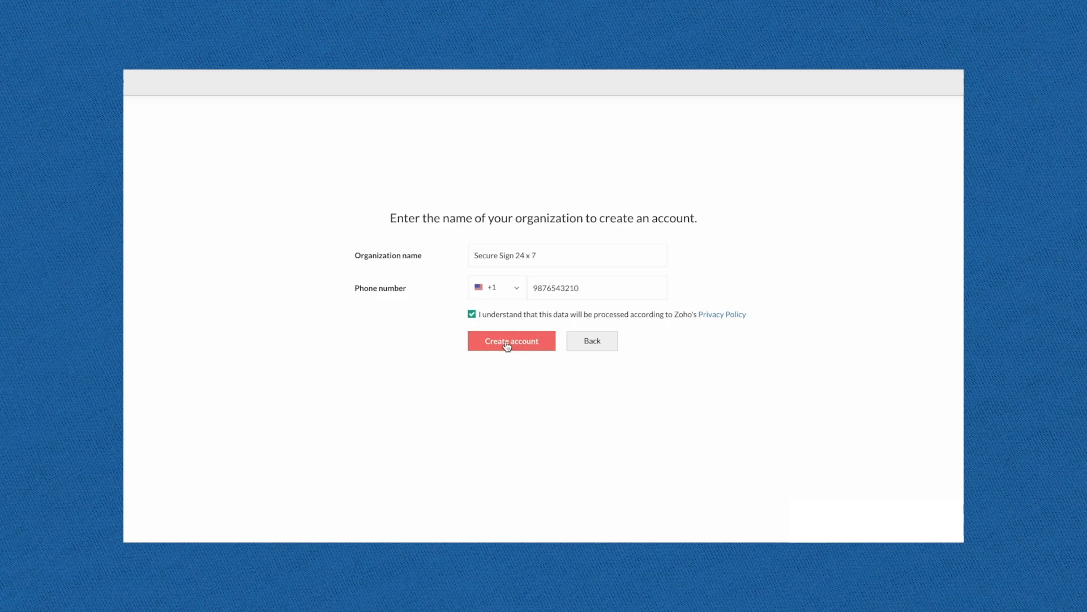
click(511, 341)
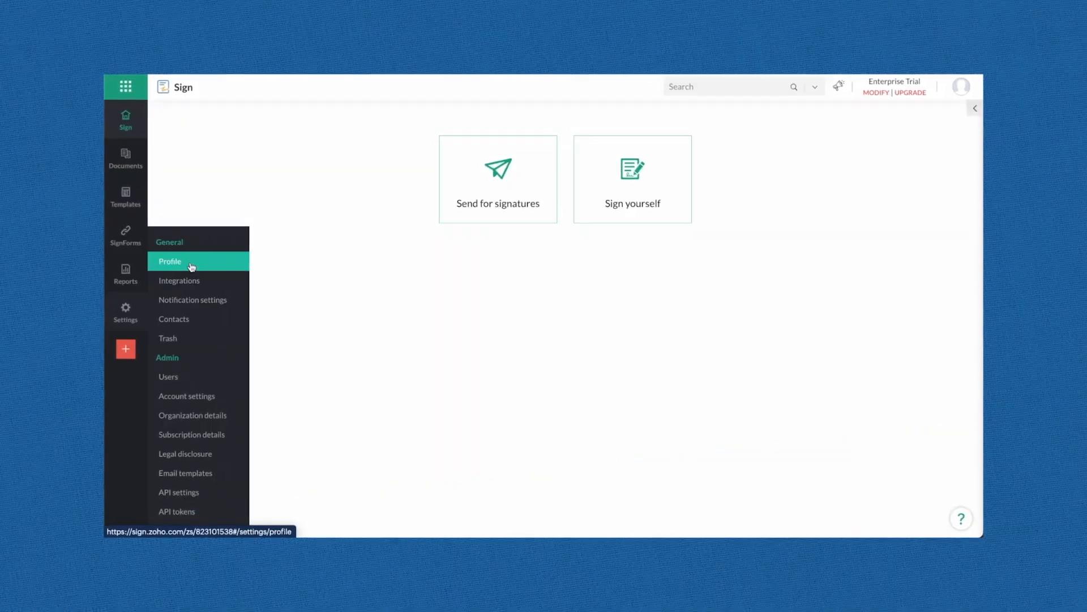
click(170, 262)
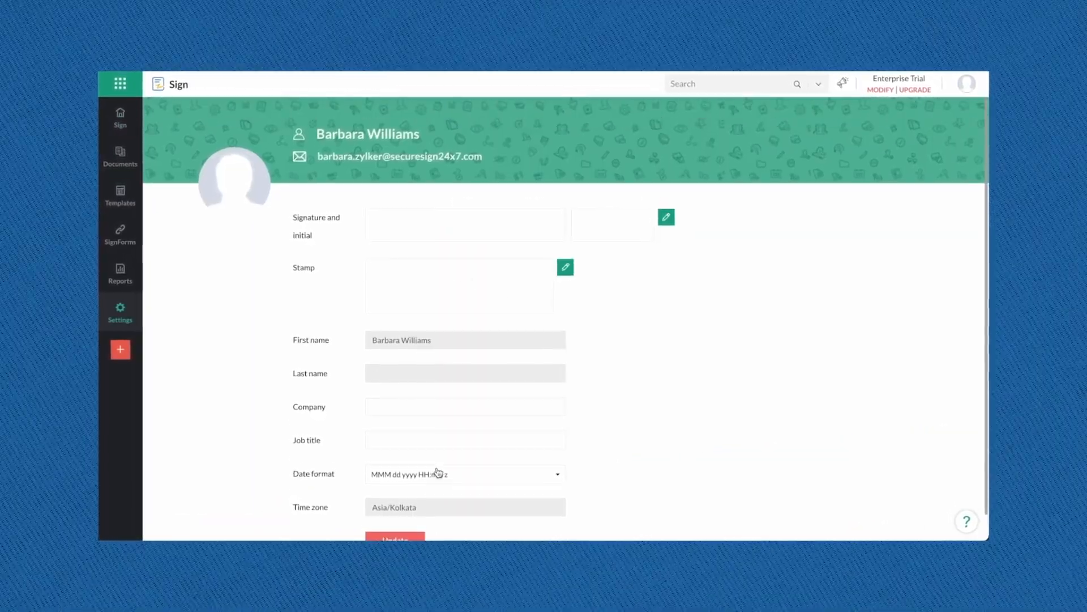
click(664, 218)
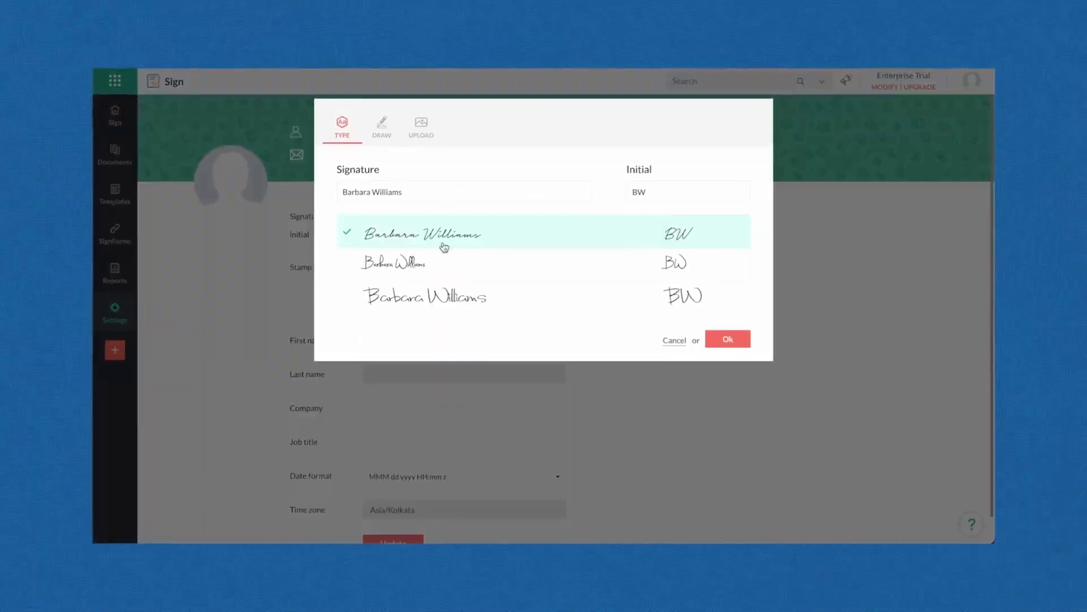
Step: Review the Draw and Upload options, then save the second typed style as signature and initials
click(380, 127)
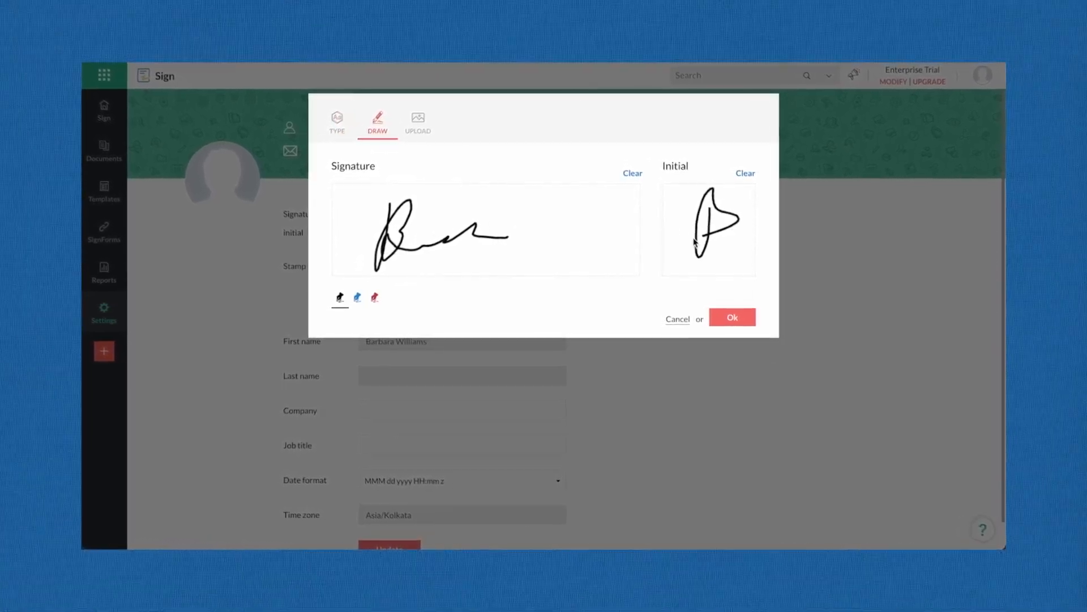
click(417, 118)
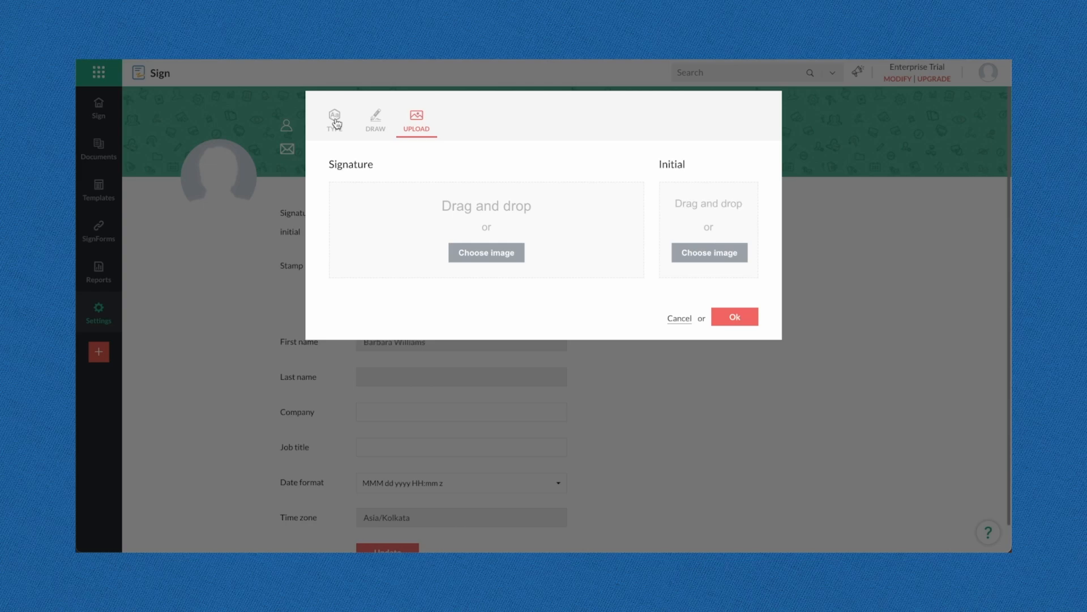
click(335, 118)
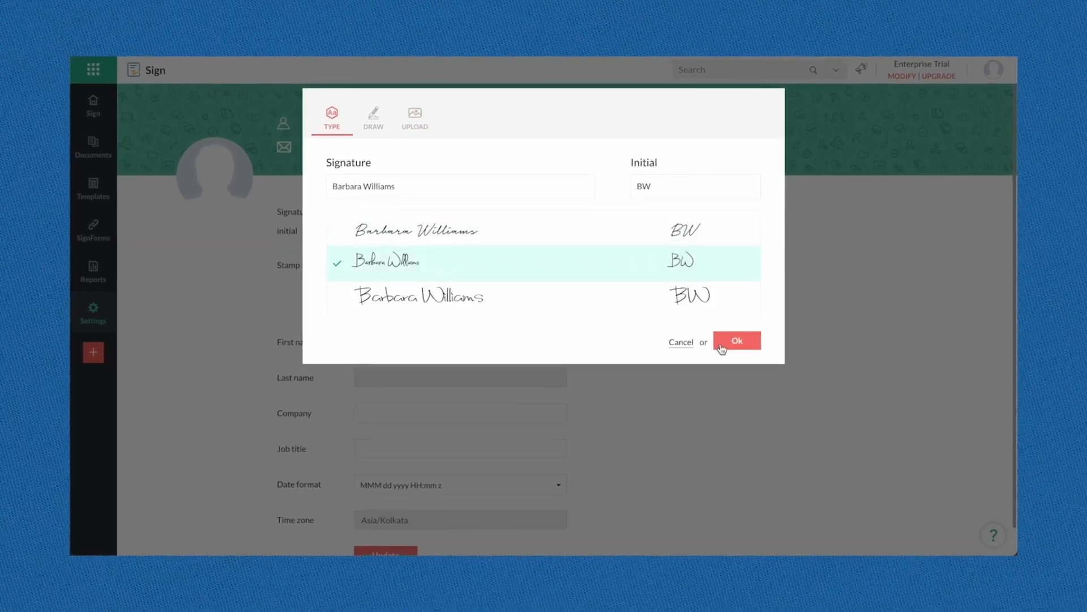
click(737, 341)
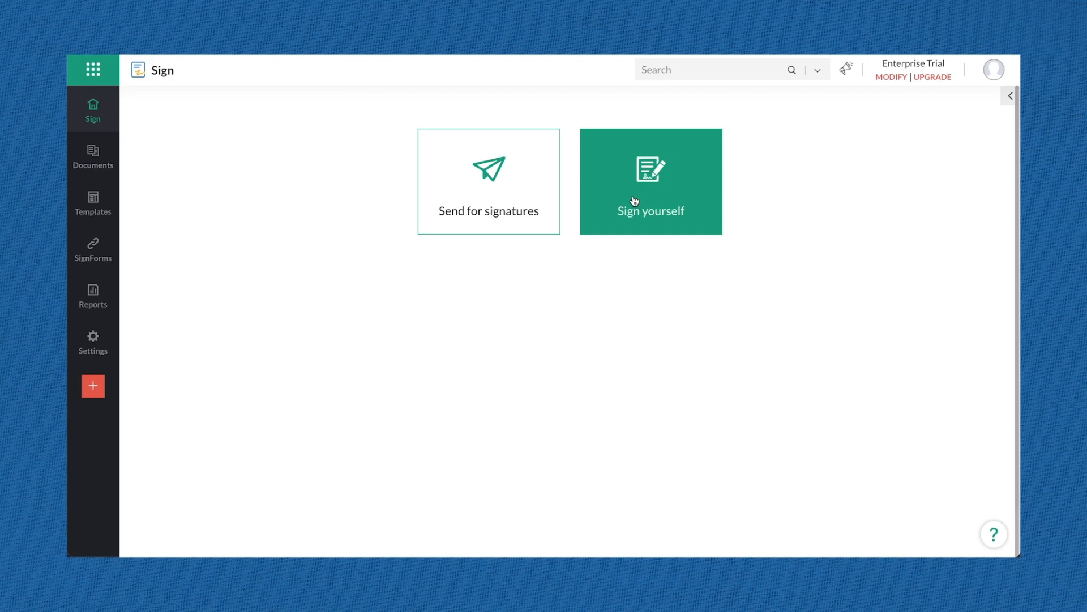
Step: Start Sign yourself and upload Sample Social Media Policy.pdf from the desktop
click(650, 181)
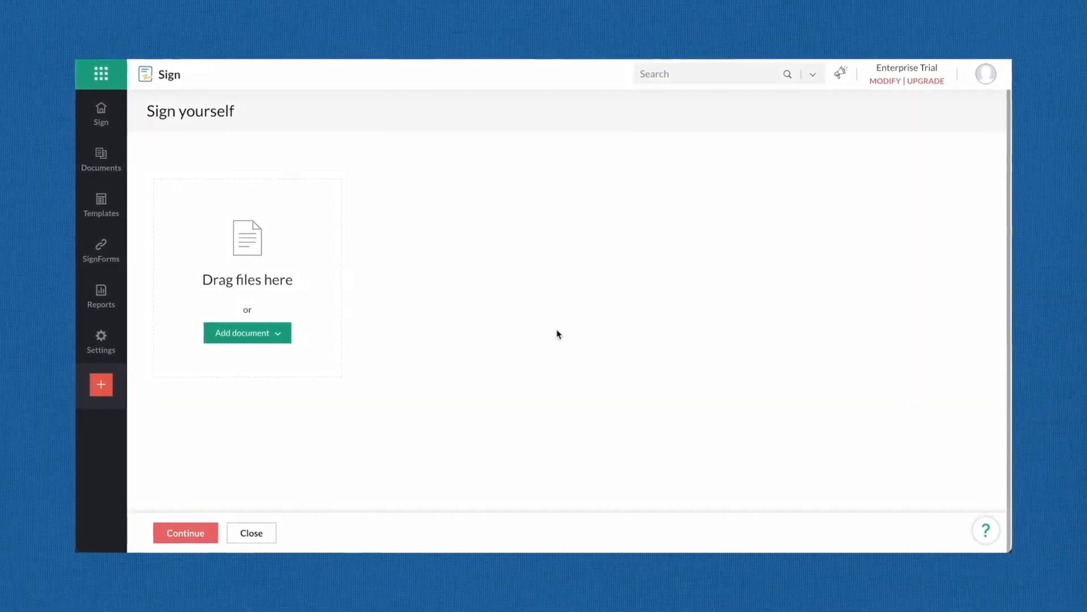
click(247, 332)
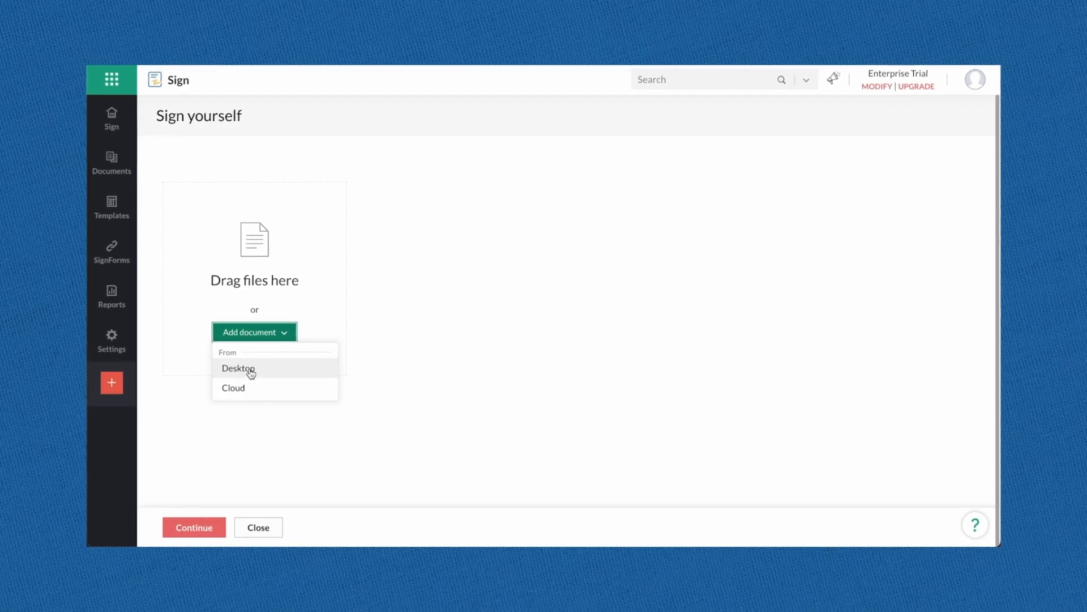
click(238, 367)
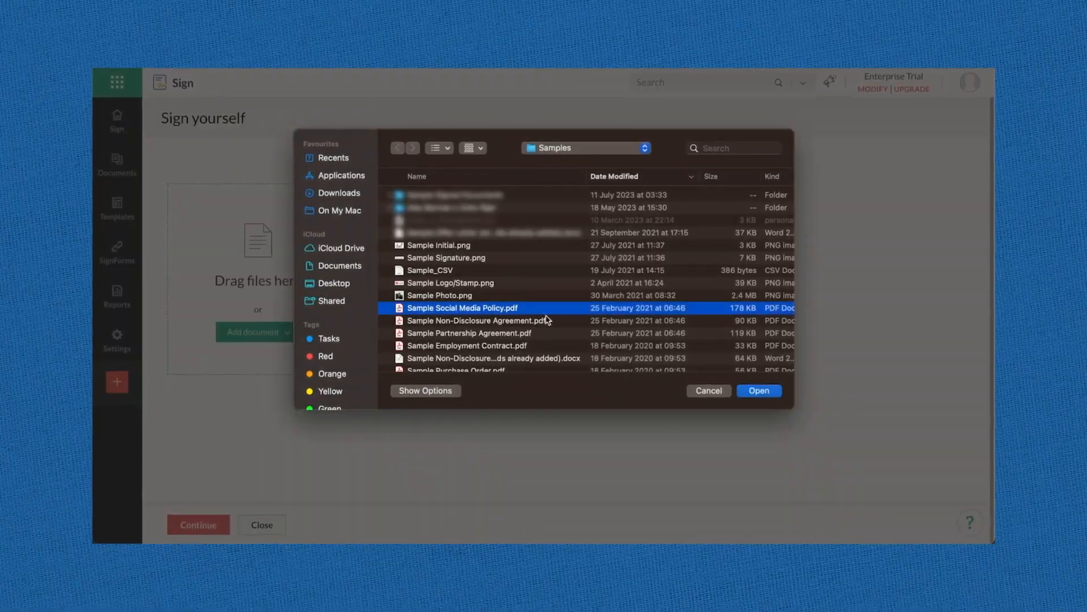
click(759, 390)
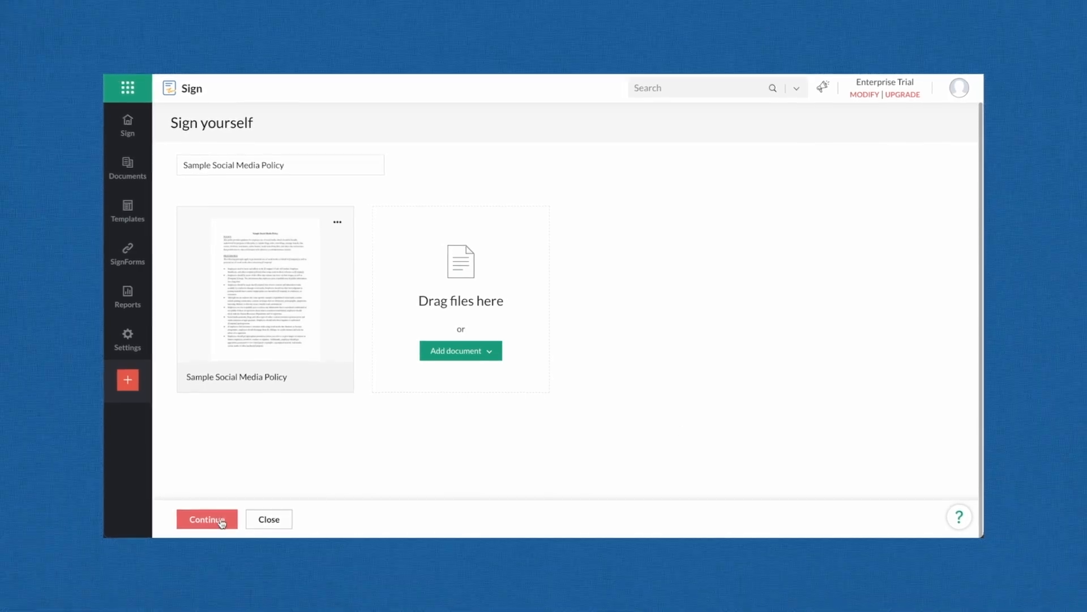
Step: Sign the policy with reason 'I reviewed and agree to this document' and address the email copy to john
click(207, 519)
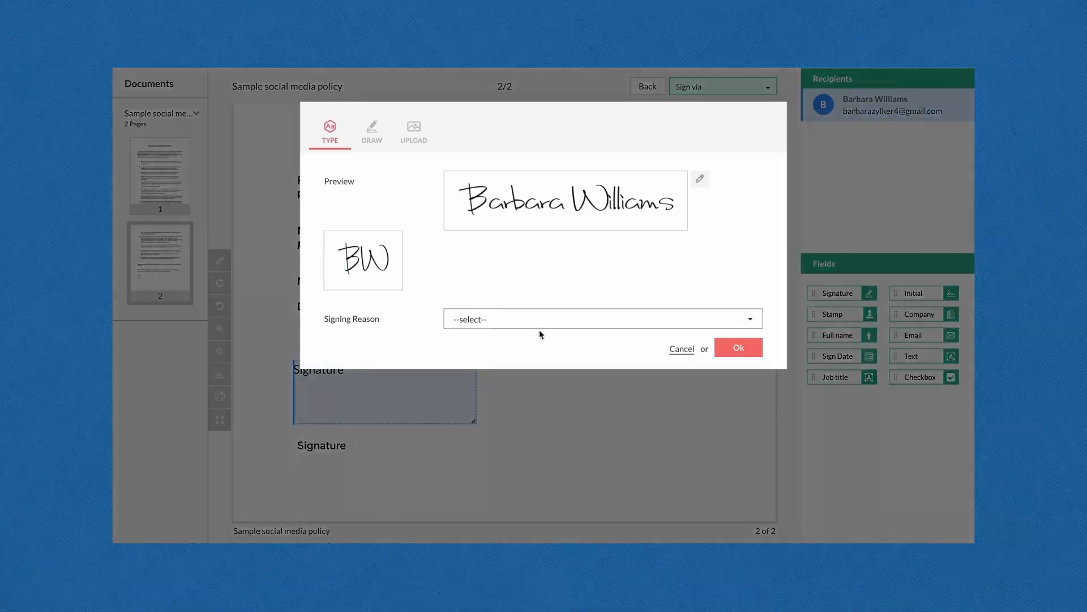
click(600, 318)
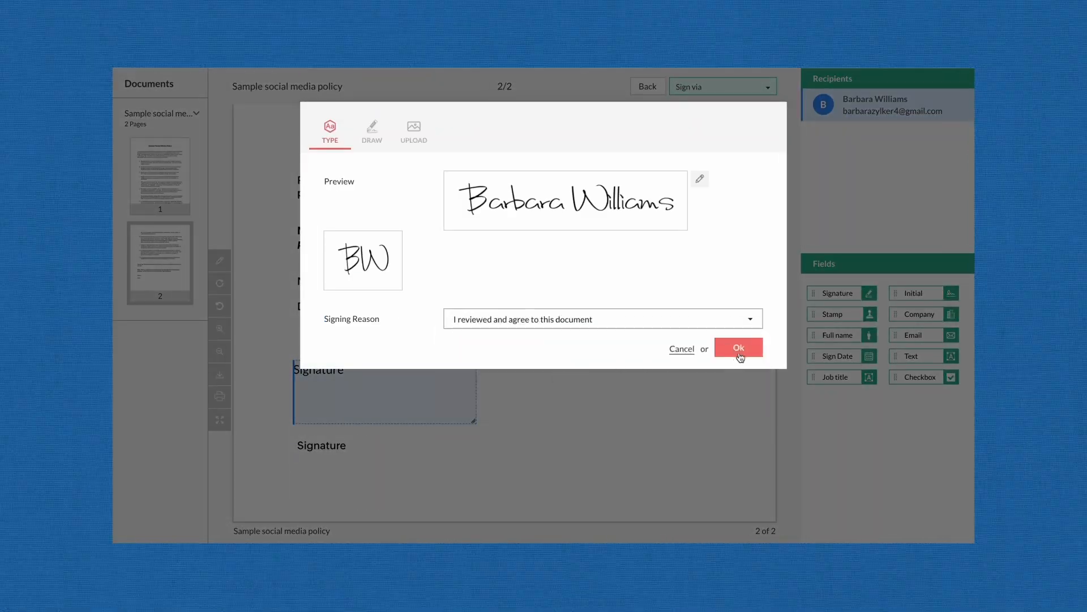
click(738, 347)
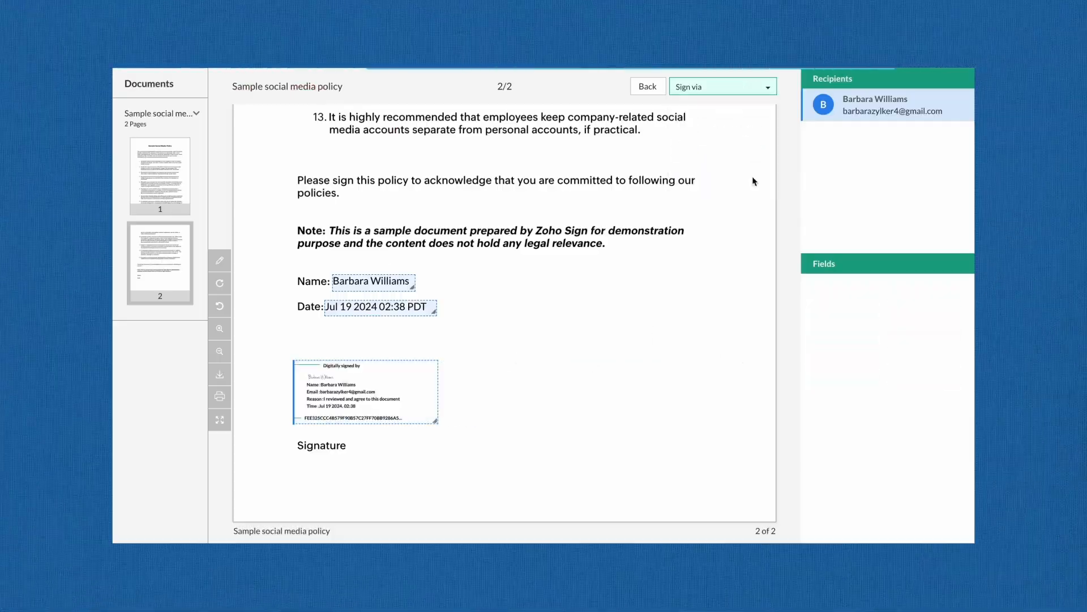
text(john)
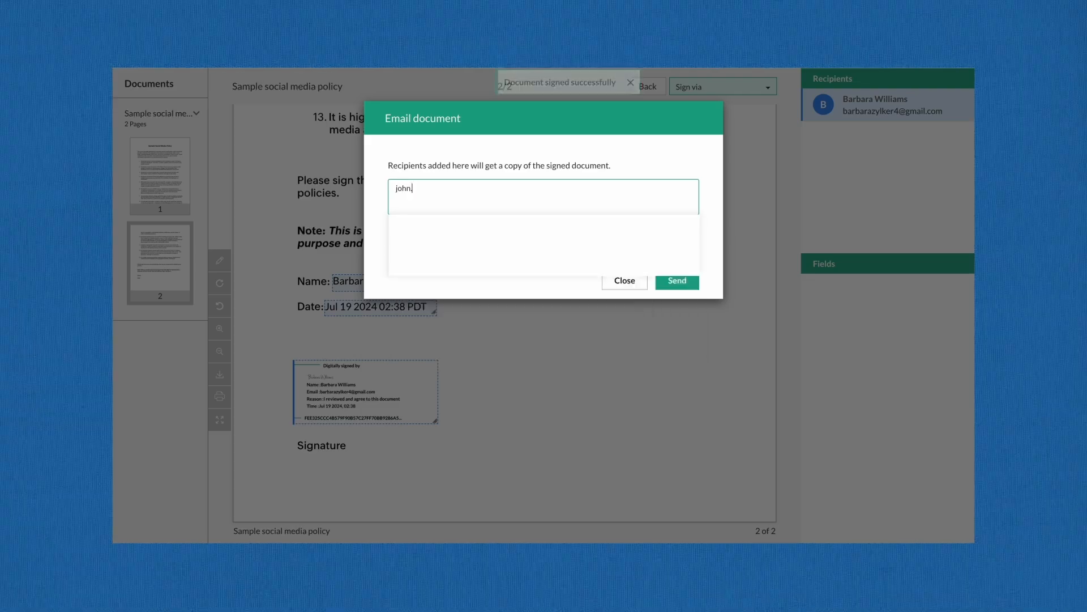